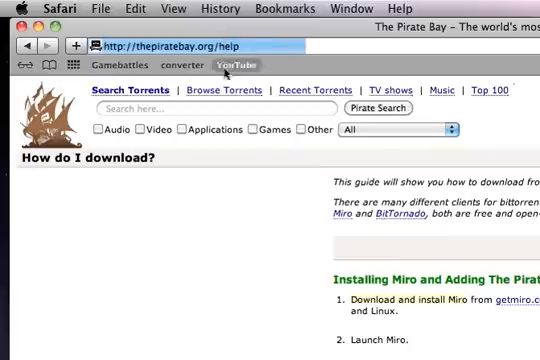
pyautogui.click(418, 127)
pyautogui.write('s')
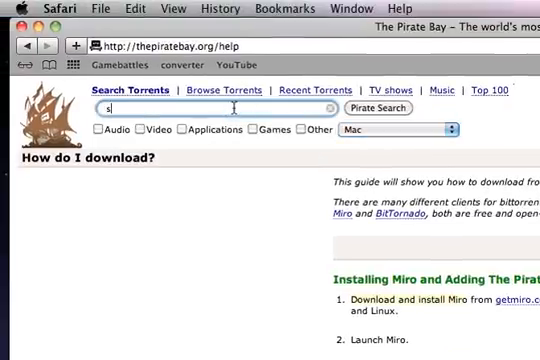
pyautogui.write('creenium')
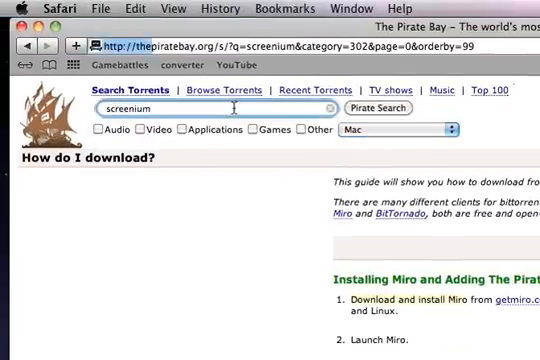
pyautogui.click(378, 108)
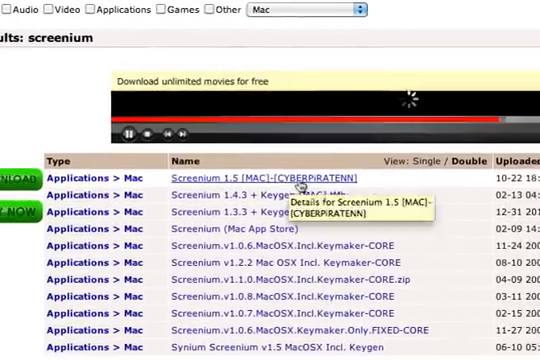
# Open the 'Screenium 1.5 [MAC]-[CYBERPiRATENN]' result and scroll down its details page
pyautogui.click(241, 170)
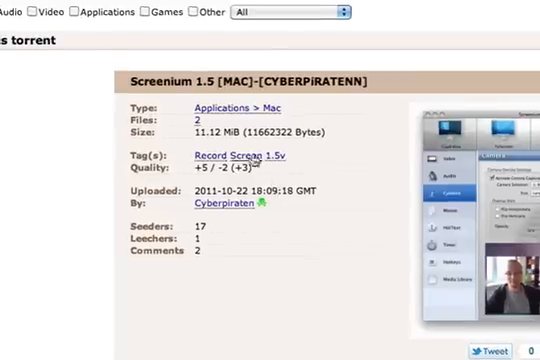
pyautogui.scroll(-3)
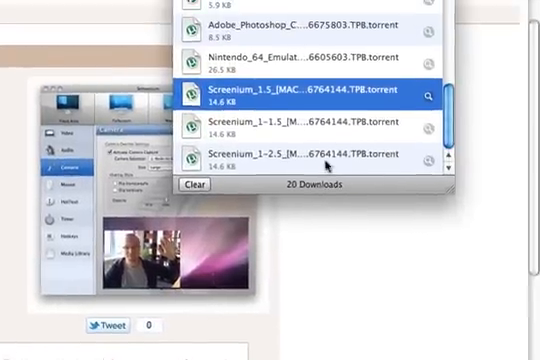
# Scroll down the Screenium 1.5 torrent page to reach the download link
pyautogui.scroll(-3)
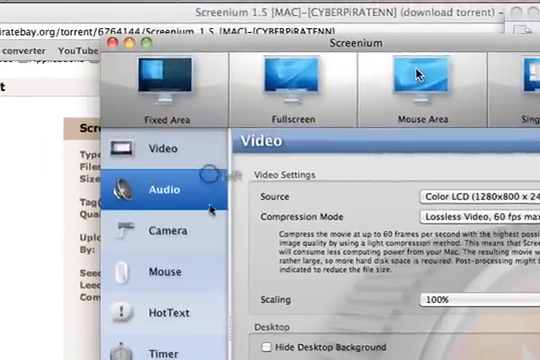
# Select Camera in Screenium's settings sidebar to view camera overlay options
pyautogui.click(163, 231)
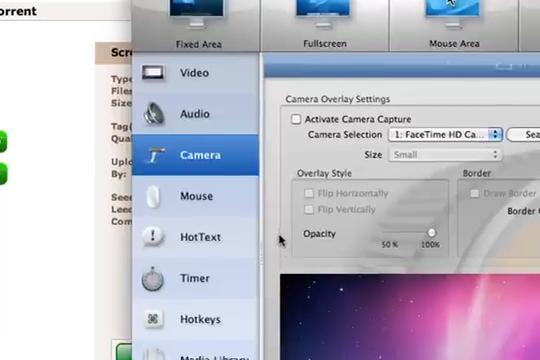